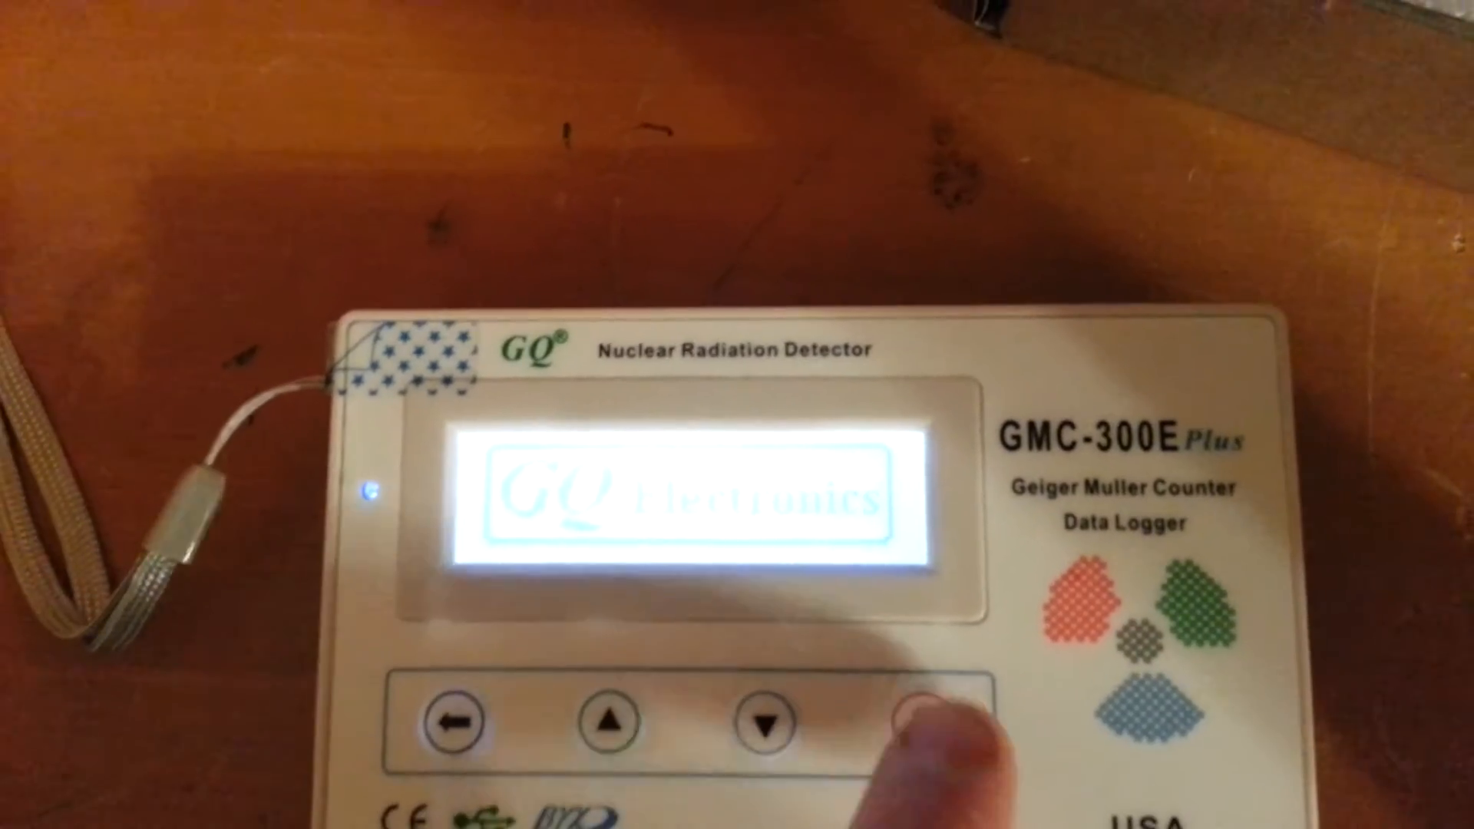
pyautogui.click(903, 714)
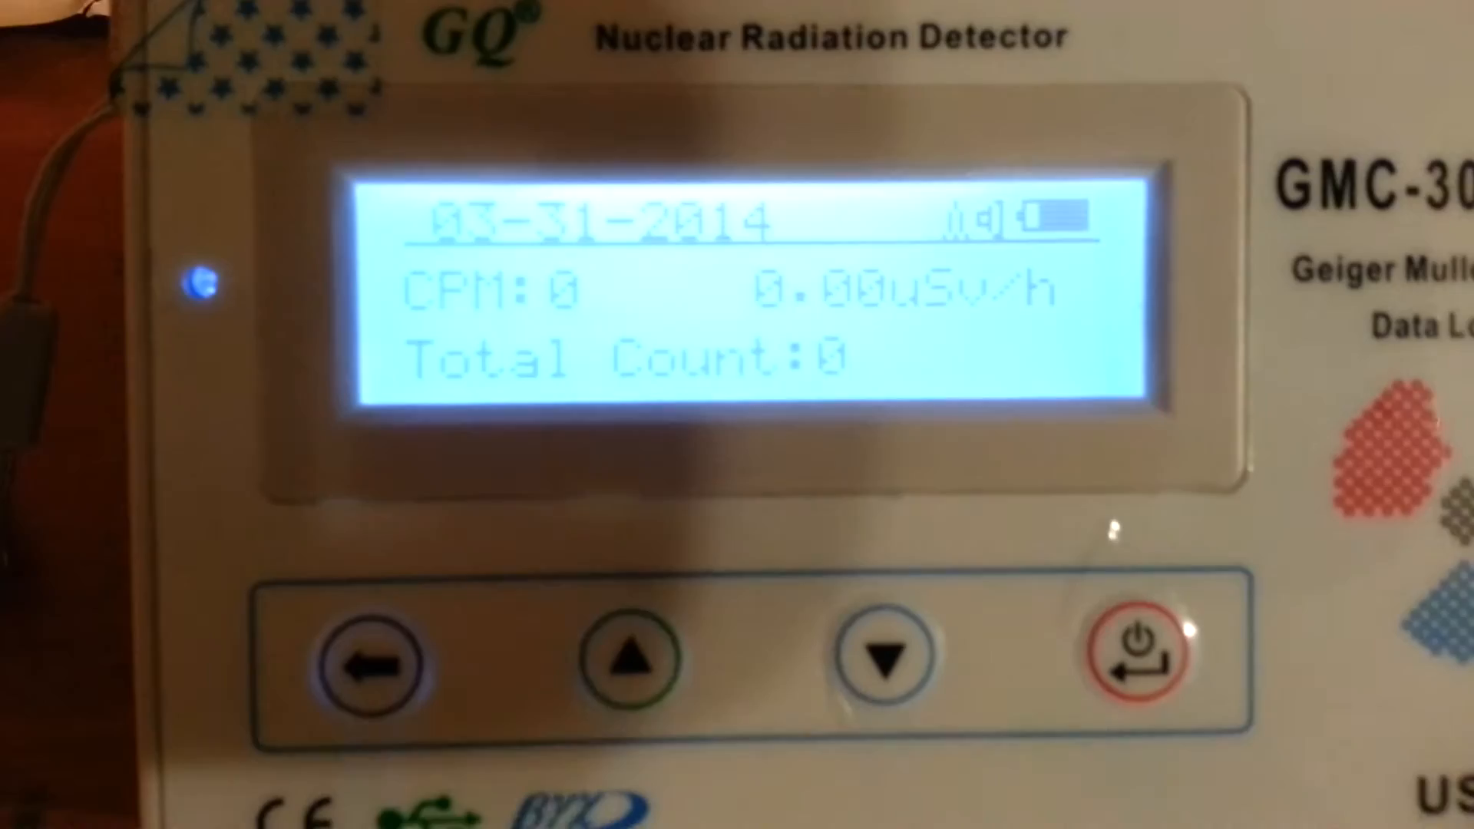